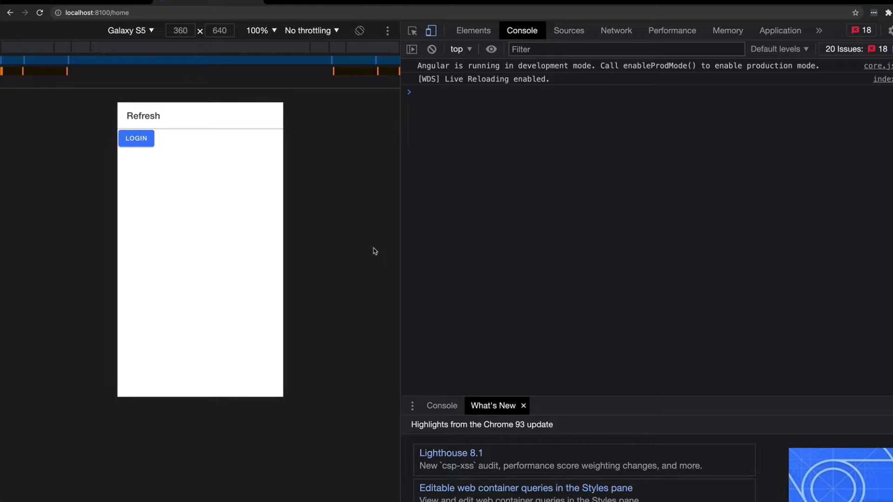
mouse_move(352, 234)
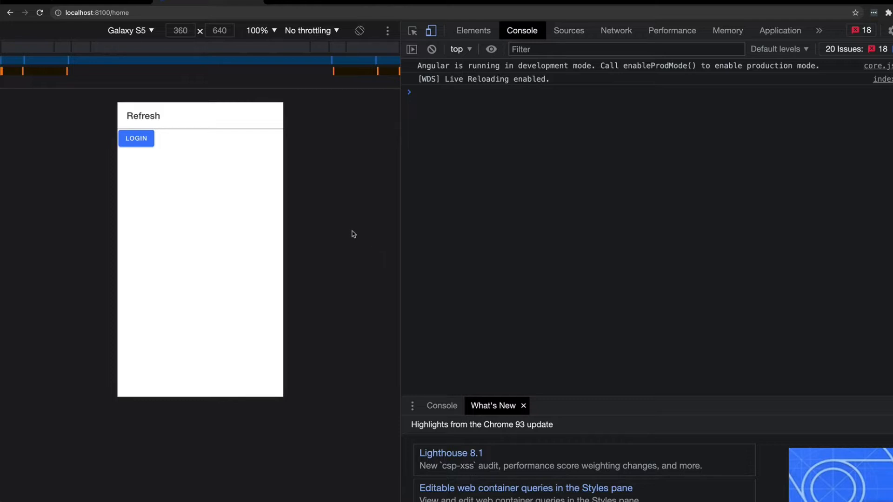
mouse_move(360, 234)
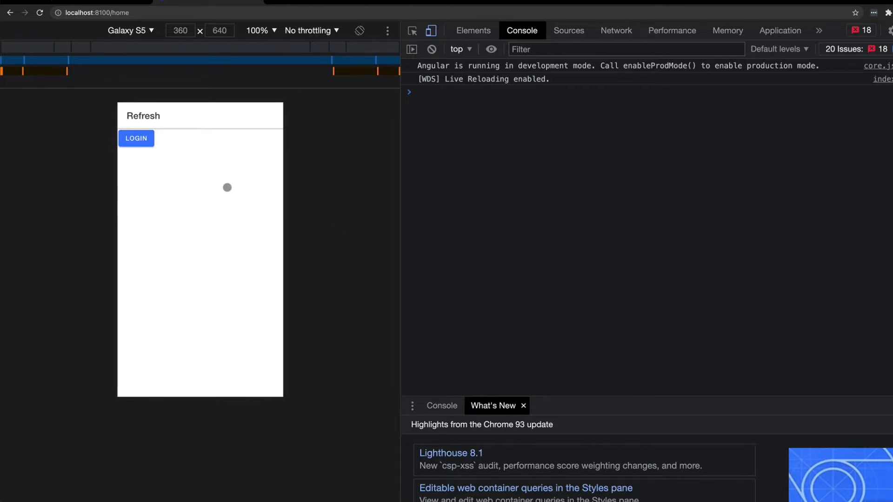
Step: Log into the Refresh app at localhost:8100 to reach the empty Clients page
click(136, 138)
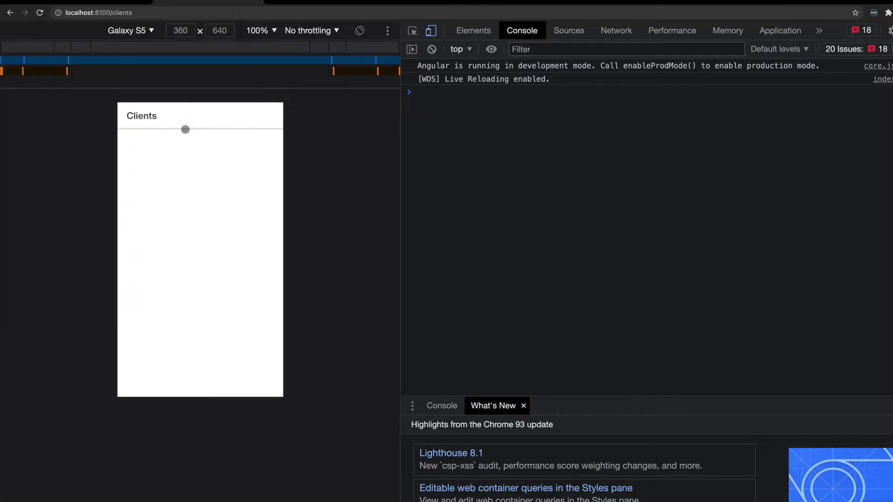
mouse_move(220, 162)
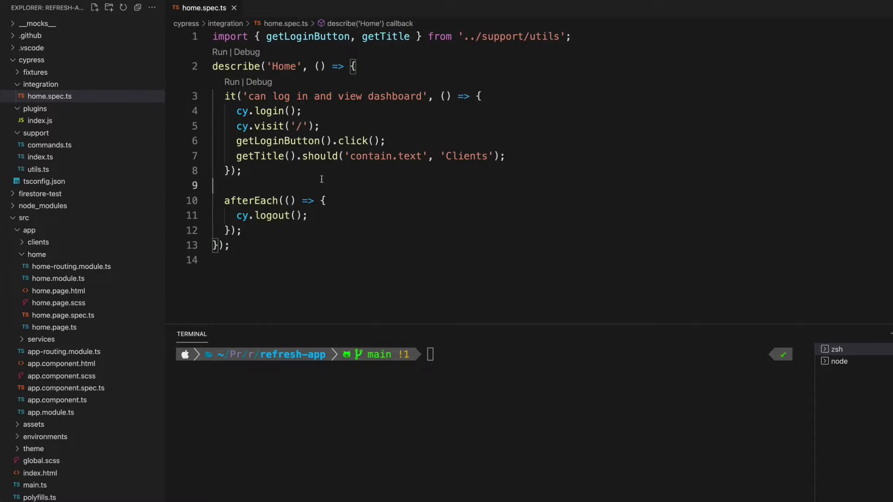
mouse_move(308, 108)
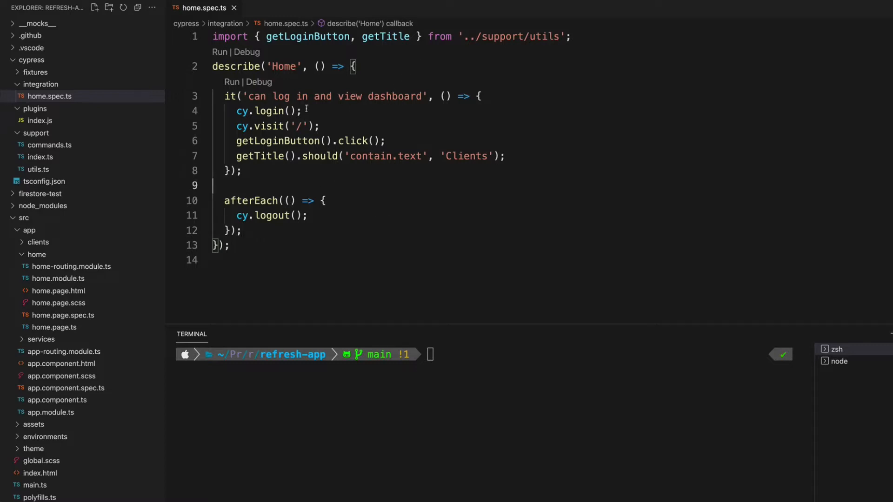
Step: Delete line 4 'cy.login();' from home.spec.ts and launch Cypress open
double_click(268, 110)
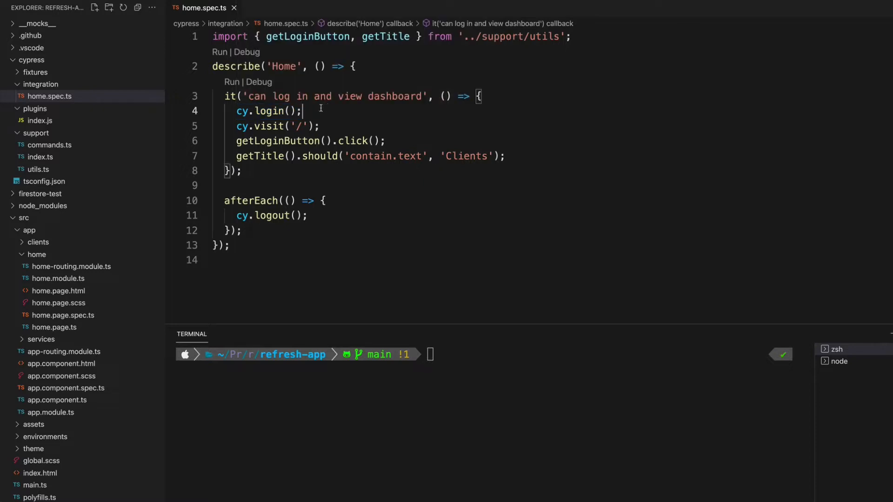
double_click(268, 111)
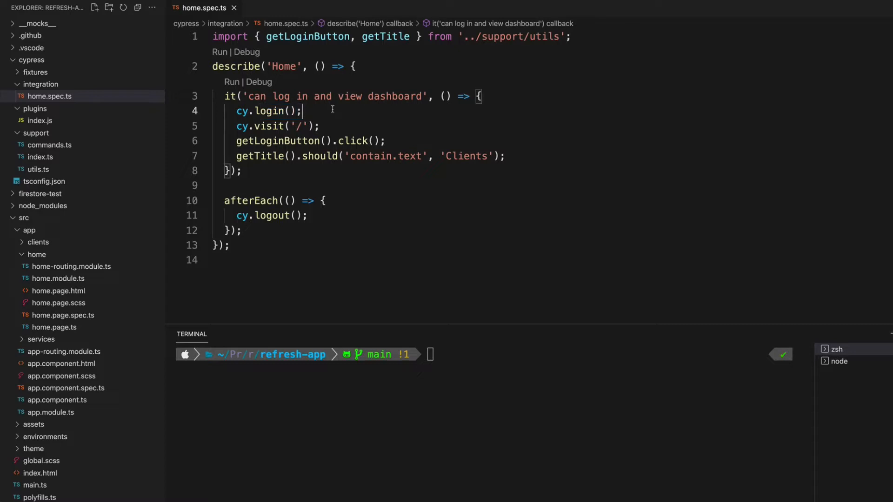
mouse_move(339, 113)
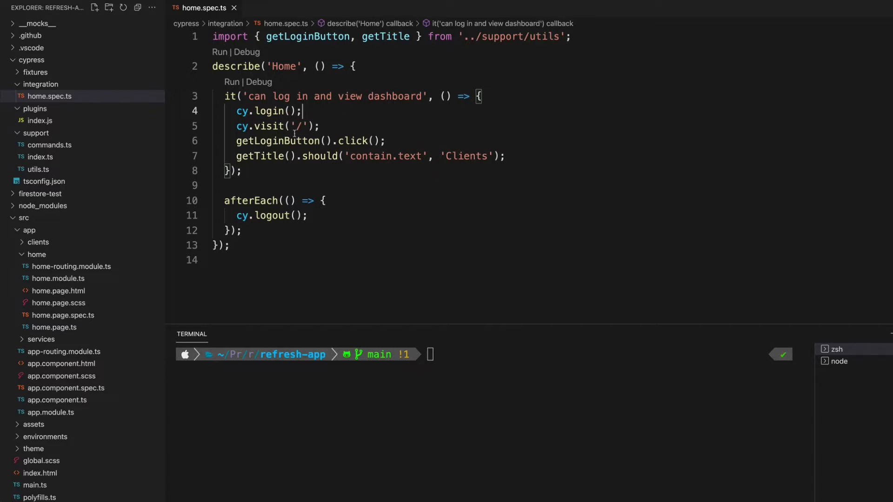
click(304, 126)
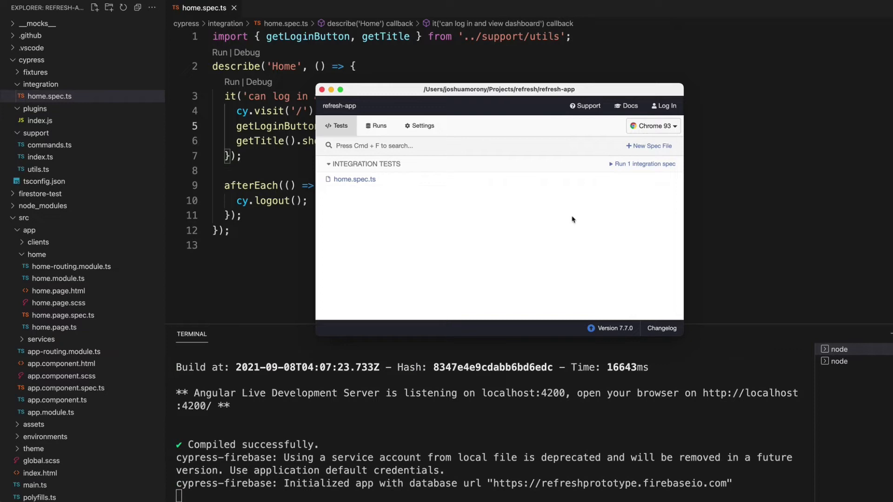
mouse_move(376, 191)
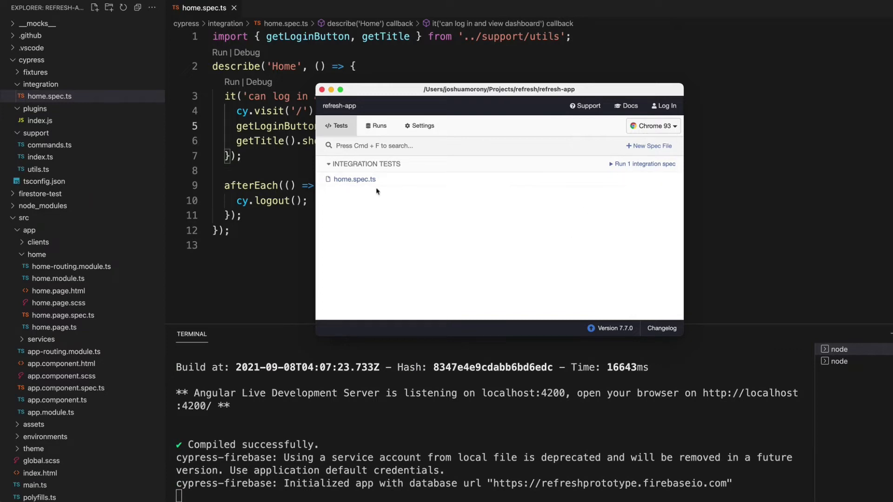
Step: Run home.spec.ts in Cypress, see it fail on the Clients title, and close the Google sign-in popup
click(642, 164)
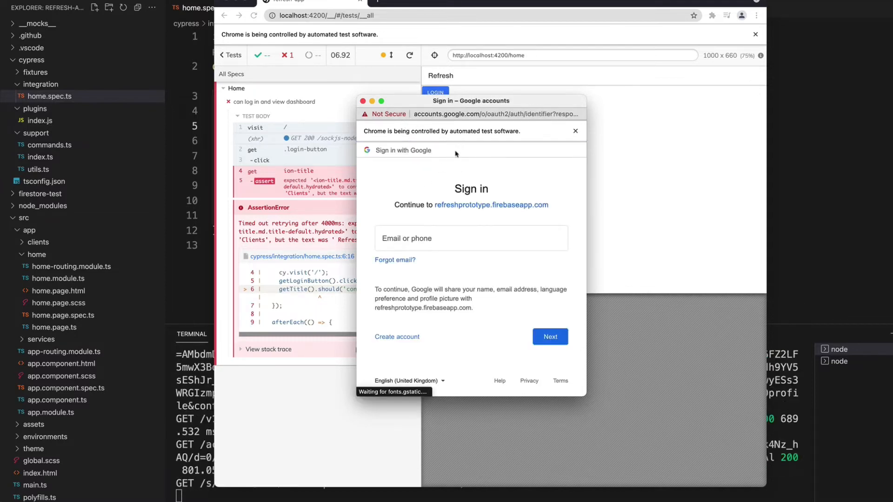
click(470, 238)
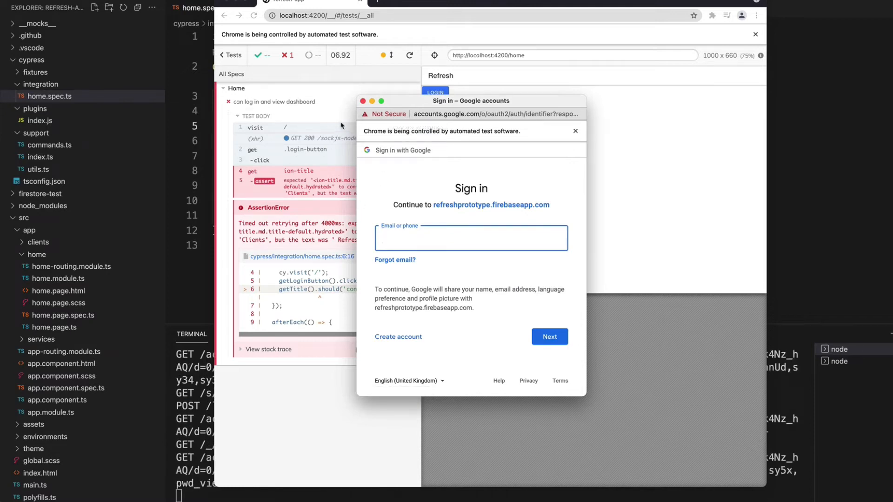
mouse_move(318, 151)
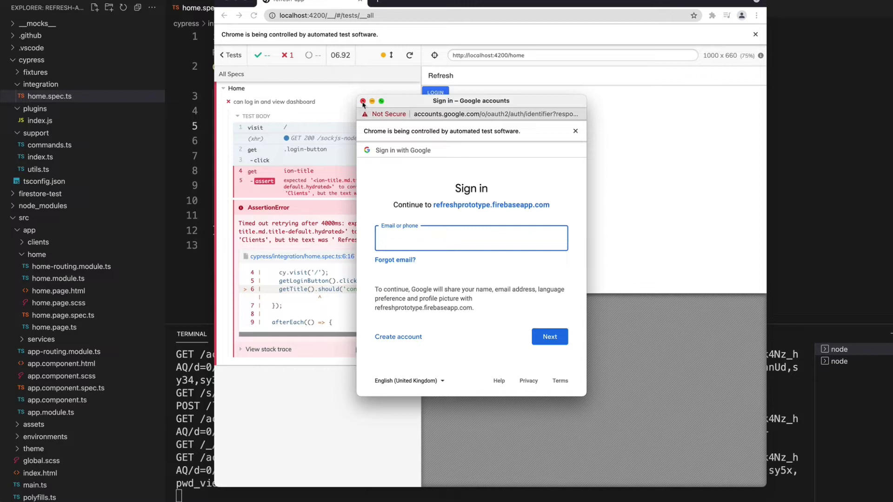
click(362, 102)
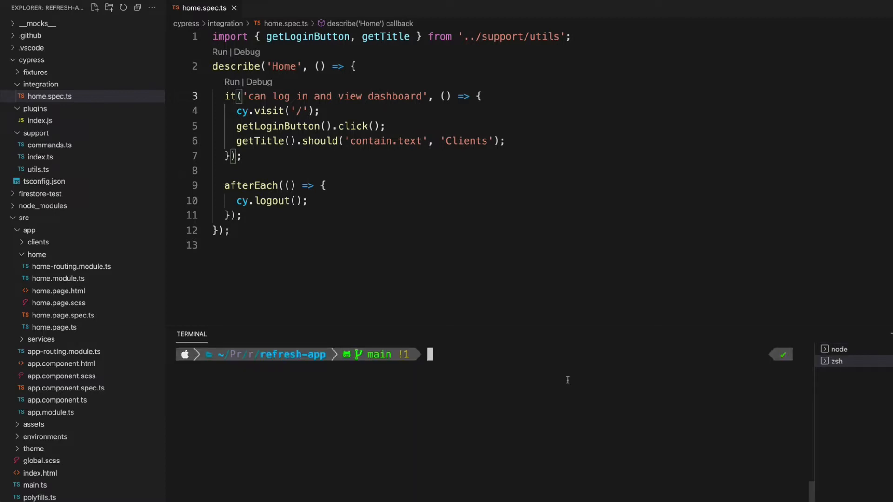
Step: Run 'npm install' in the refresh-app integrated terminal
text(npm install)
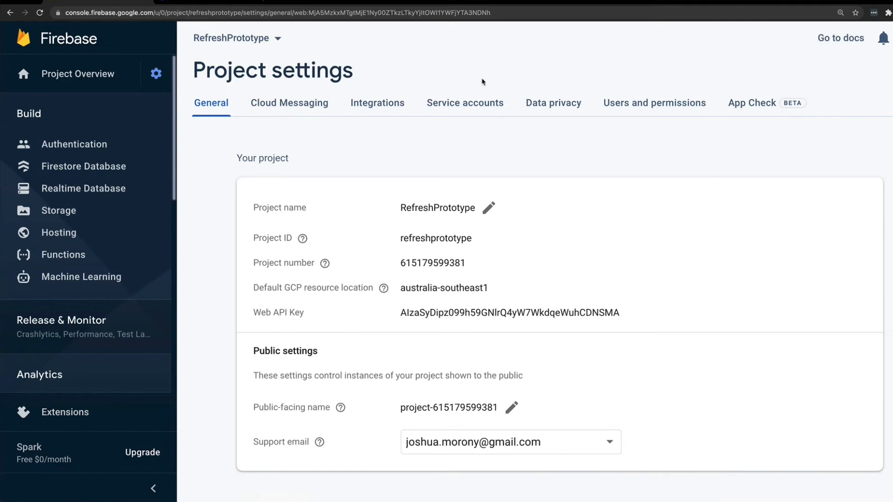
mouse_move(465, 106)
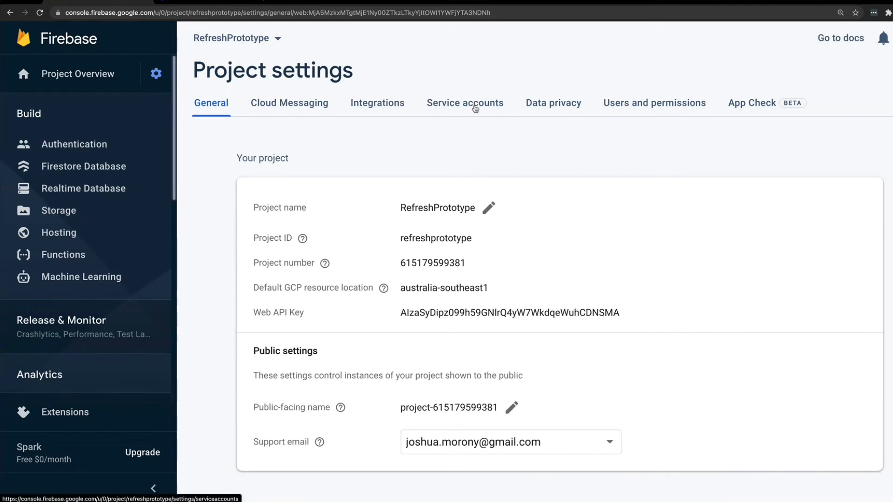
Step: Show RefreshPrototype's Service accounts settings, scrolled to the Admin SDK Node.js snippet
click(464, 103)
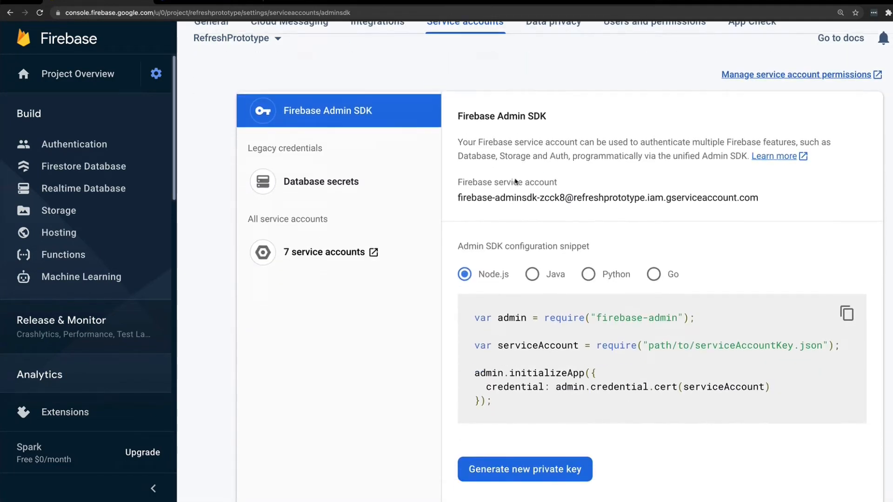
scroll(down, 3)
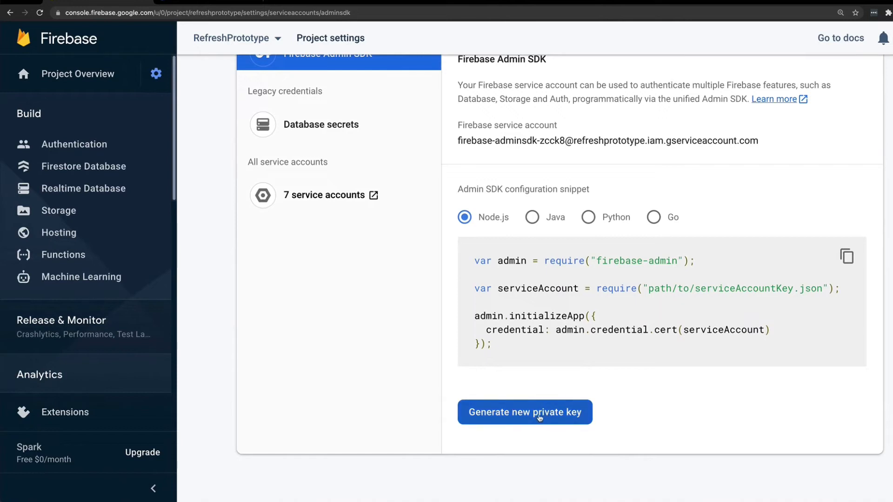
mouse_move(554, 371)
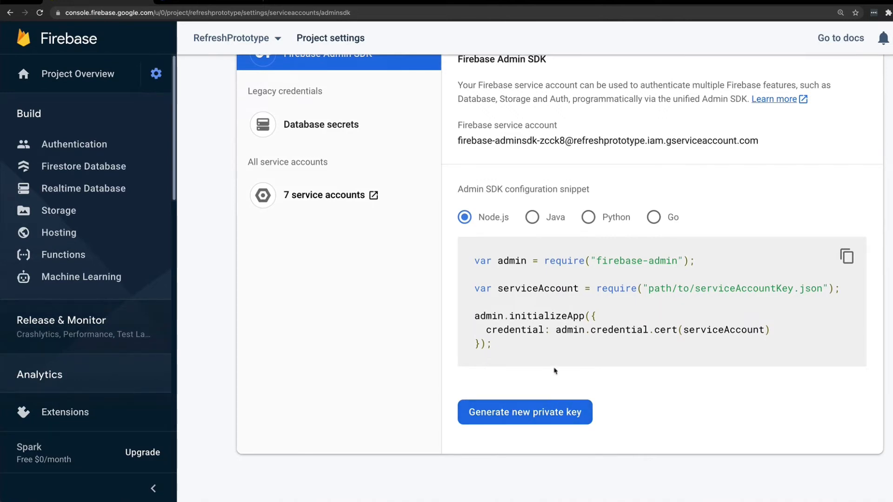
mouse_move(495, 303)
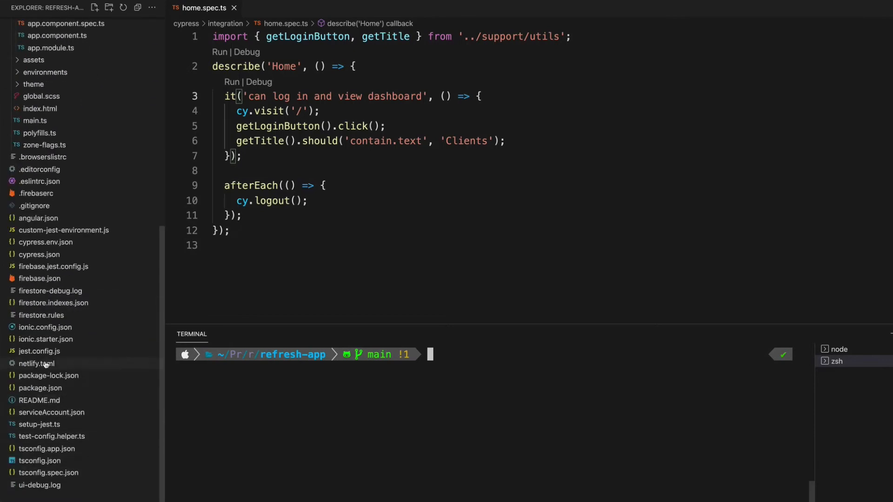
mouse_move(71, 389)
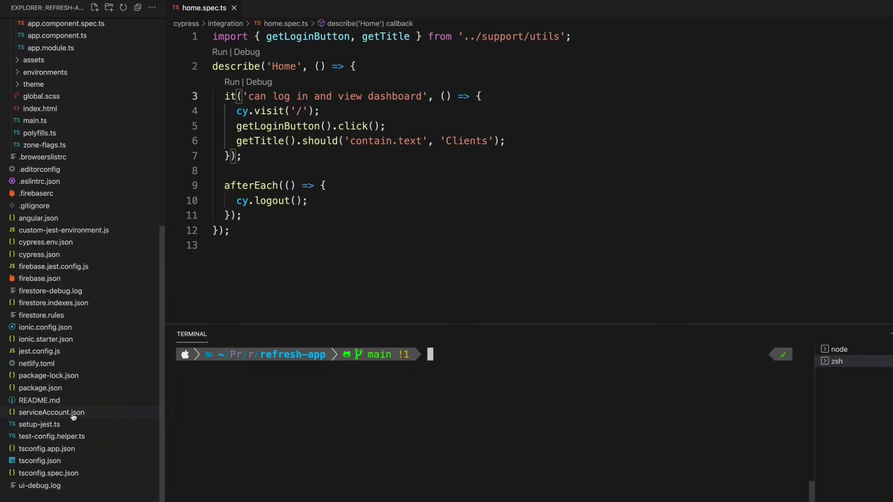
mouse_move(111, 352)
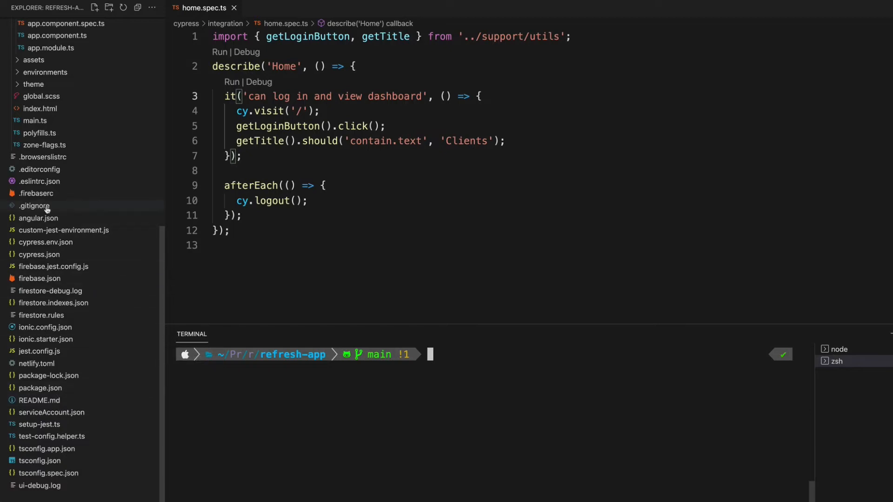
Step: Open .gitignore, which already ignores serviceAccount.json and cypress.env.json
click(35, 205)
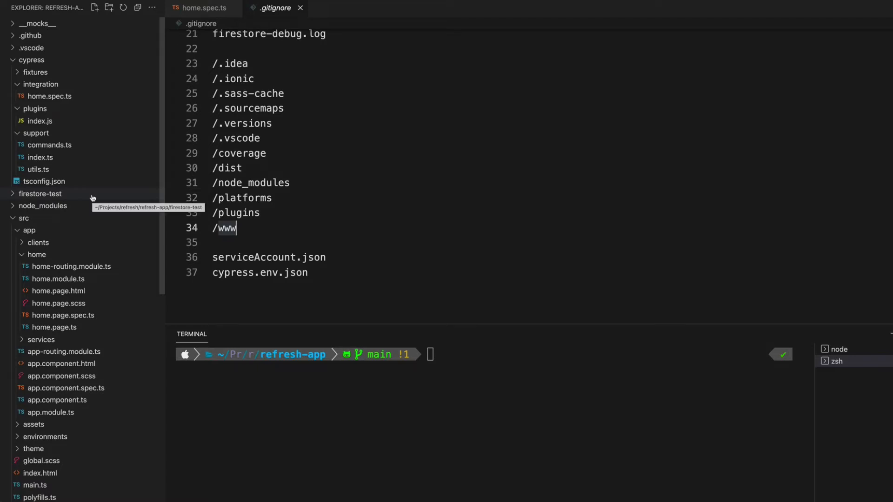
mouse_move(83, 194)
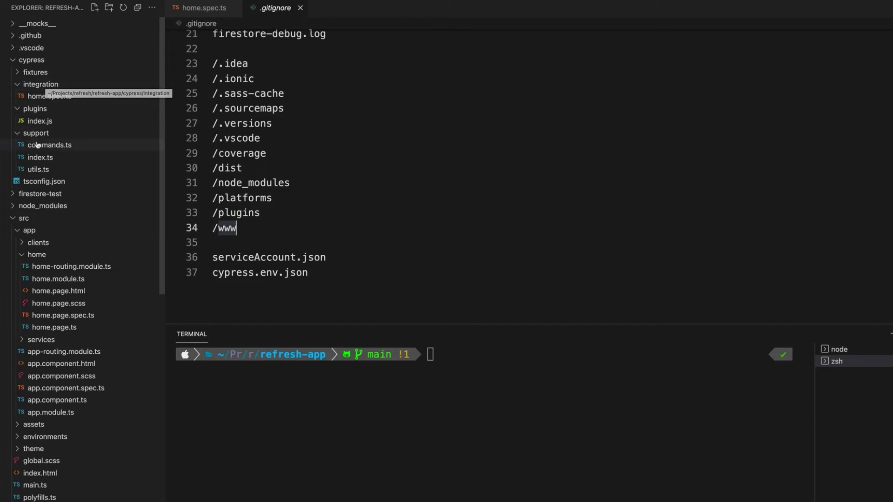
Step: Open cypress/support/commands.ts from the Explorer
click(50, 145)
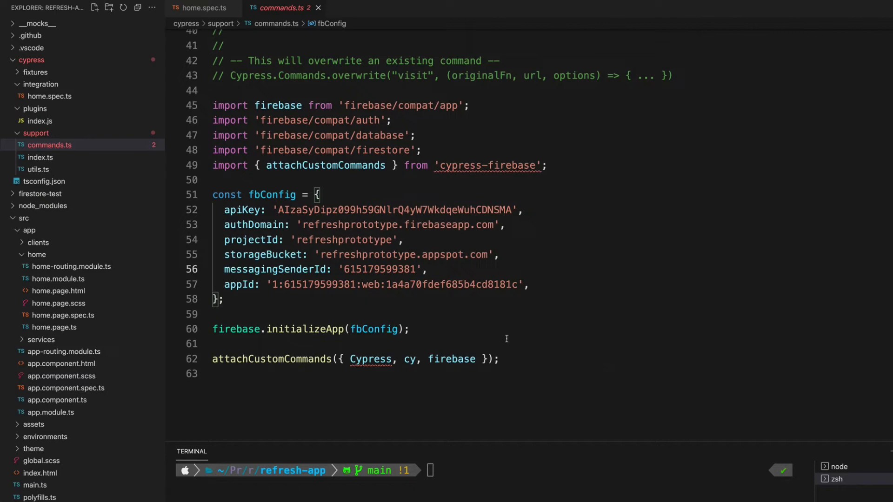
mouse_move(489, 215)
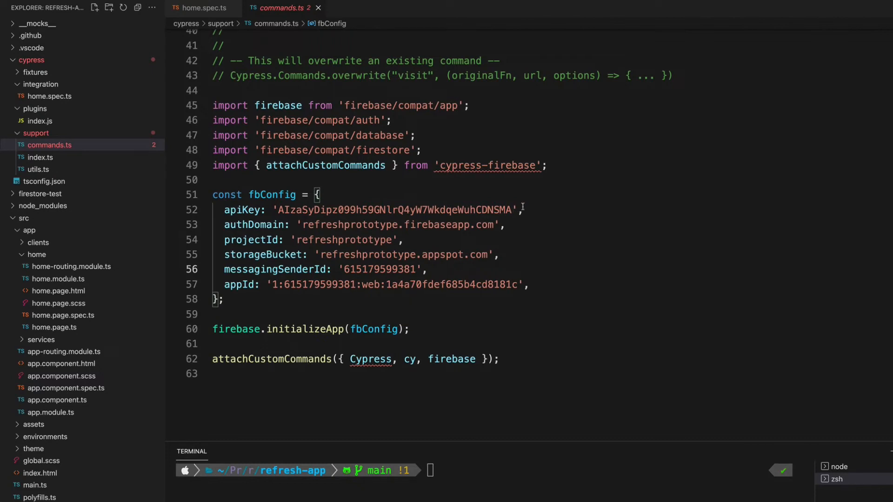
Step: Switch commands.ts to firebase/compat imports with fbConfig, initializeApp and attachCustomCommands
click(404, 90)
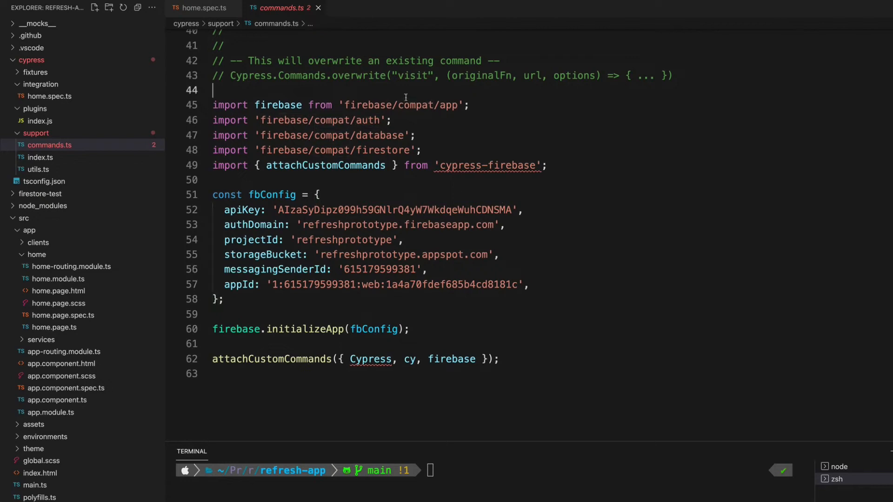
click(399, 104)
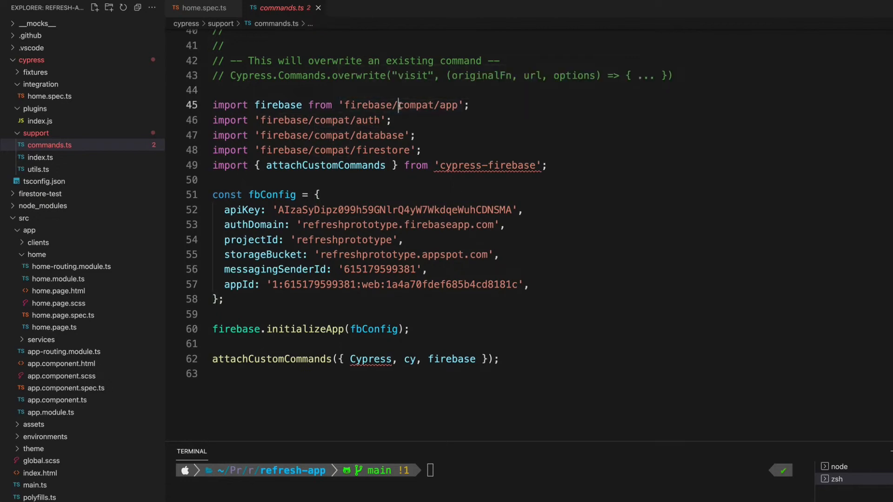
mouse_move(330, 120)
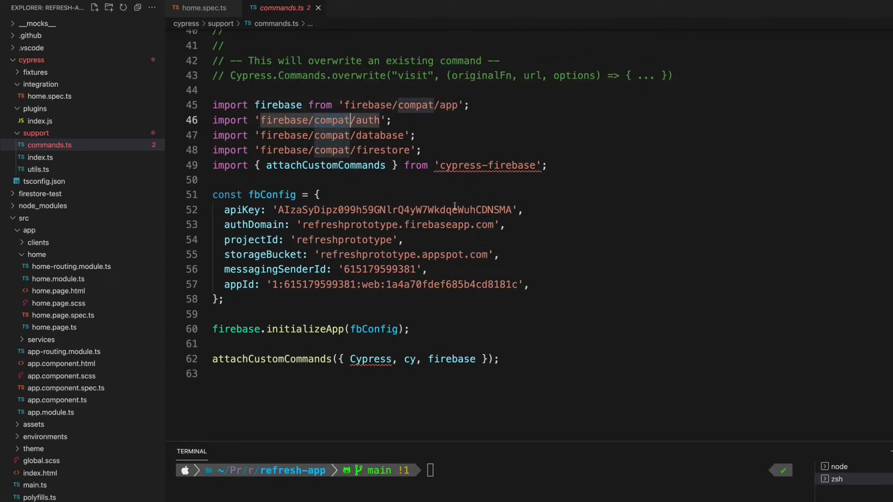
double_click(478, 165)
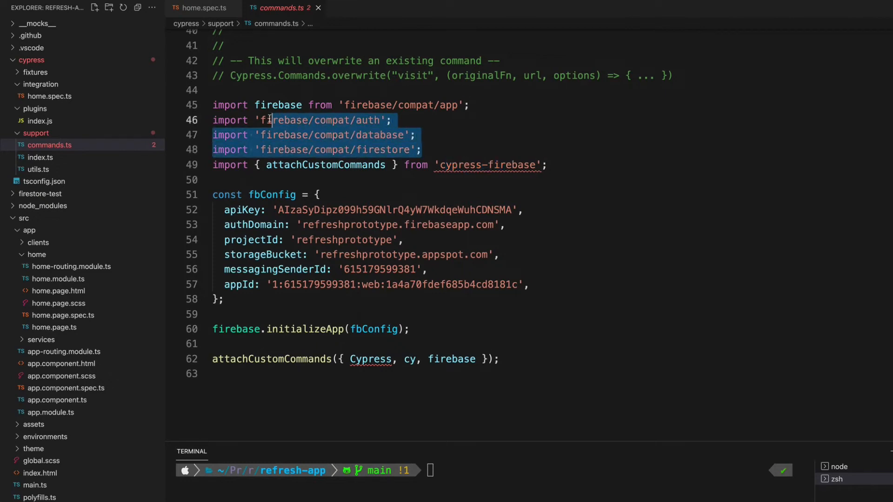
click(420, 150)
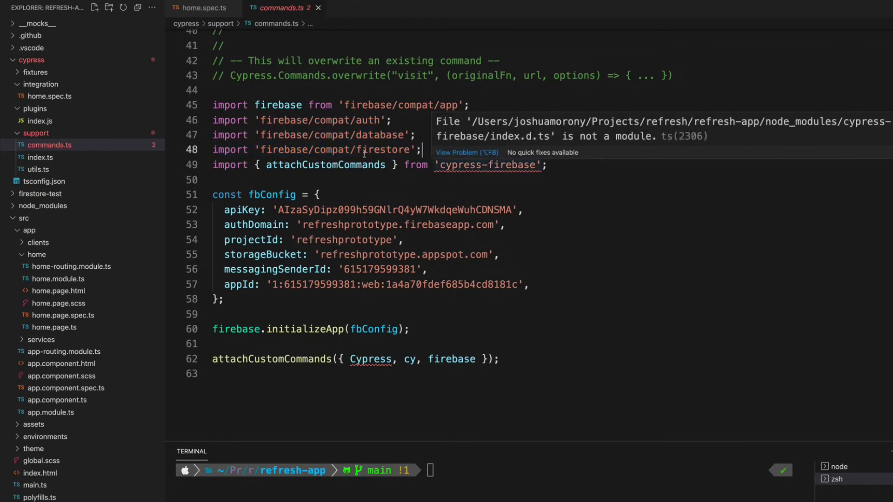
mouse_move(437, 225)
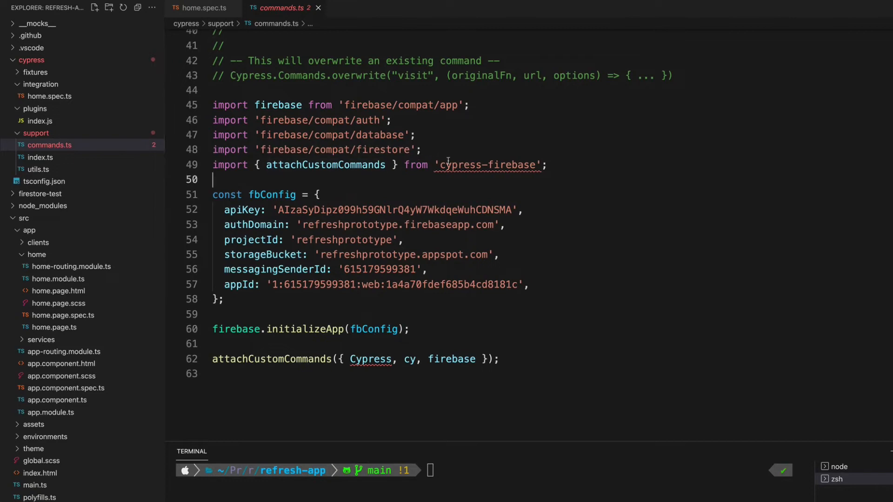
click(40, 157)
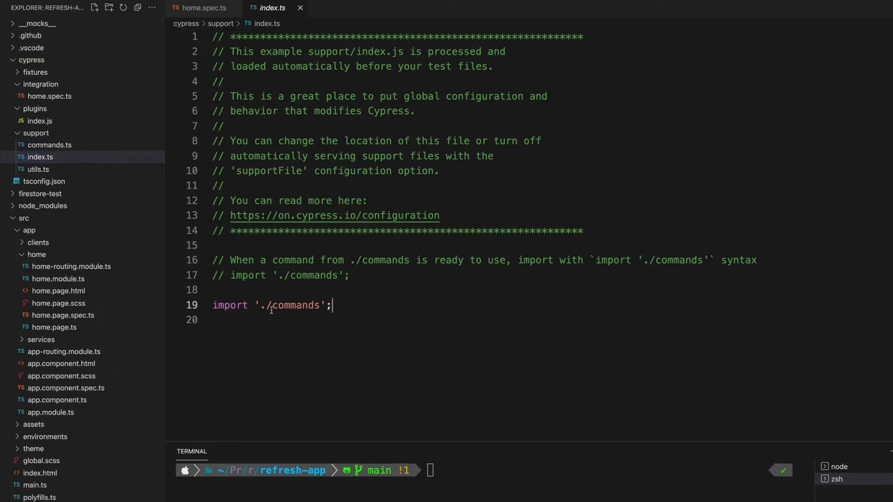
Step: Review support index.ts's './commands' import and plugins/index.js cypressFirebasePlugin, then reopen home.spec.ts
triple_click(272, 305)
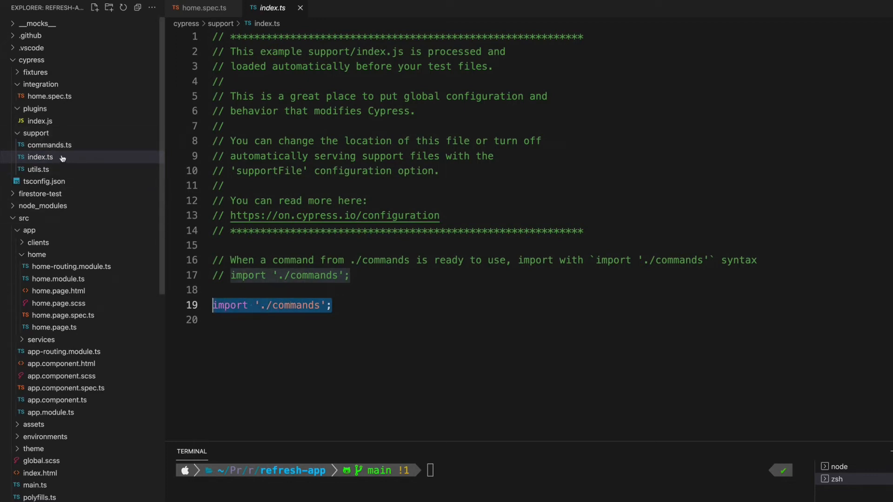
mouse_move(49, 145)
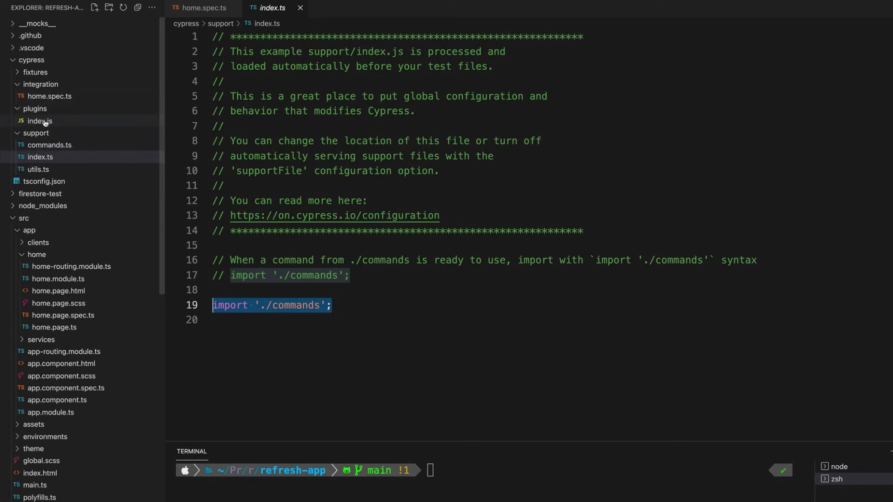
click(40, 121)
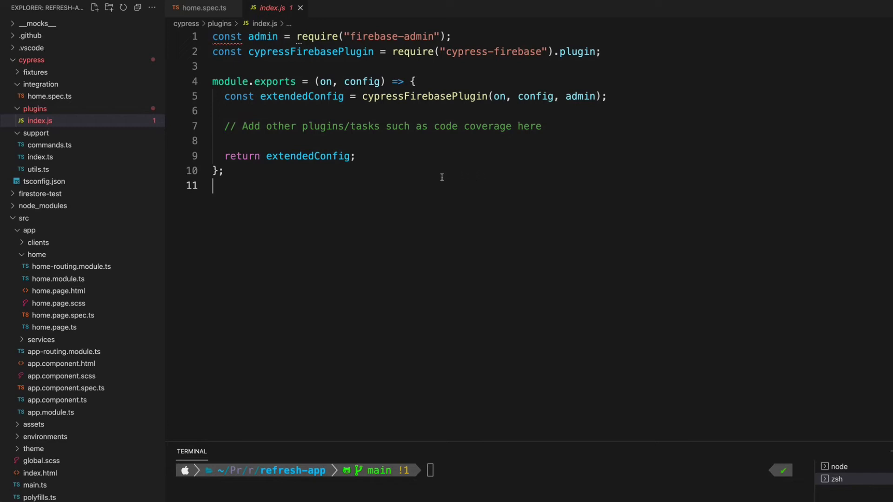
key(cmd+a)
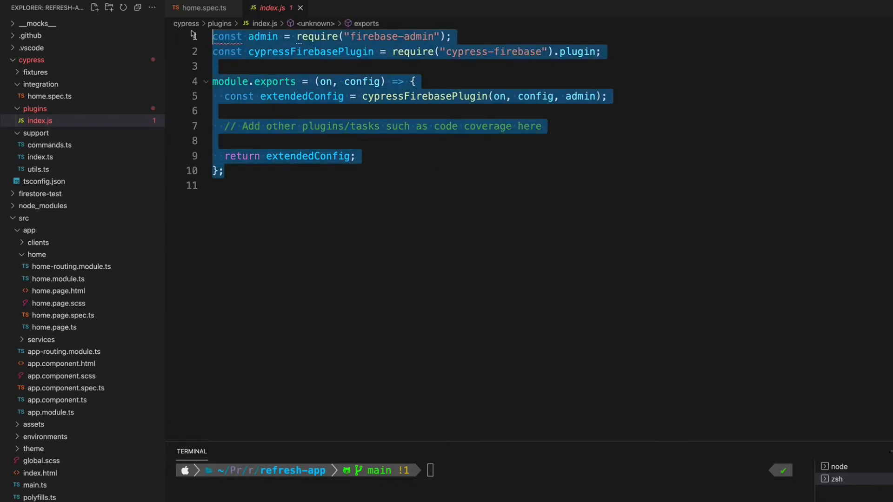
click(202, 8)
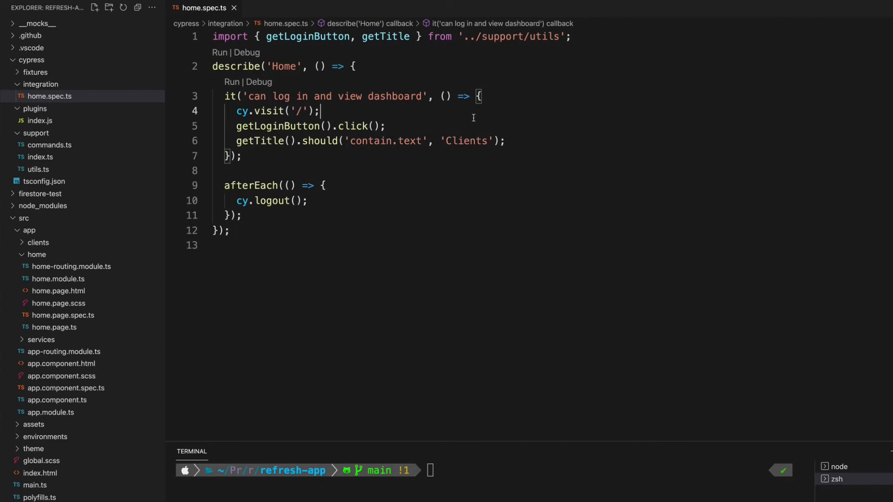
mouse_move(471, 121)
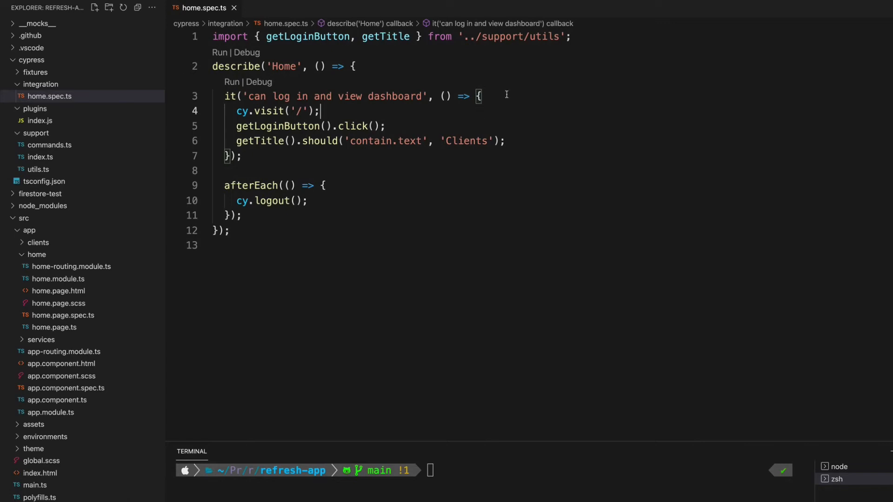
Step: Try the line cy.callFirestore("add", "test_hello_world", { some: "value" }) in home.spec.ts
text(cy.callFirestore("add", "test_hello_world", { some: "value" });)
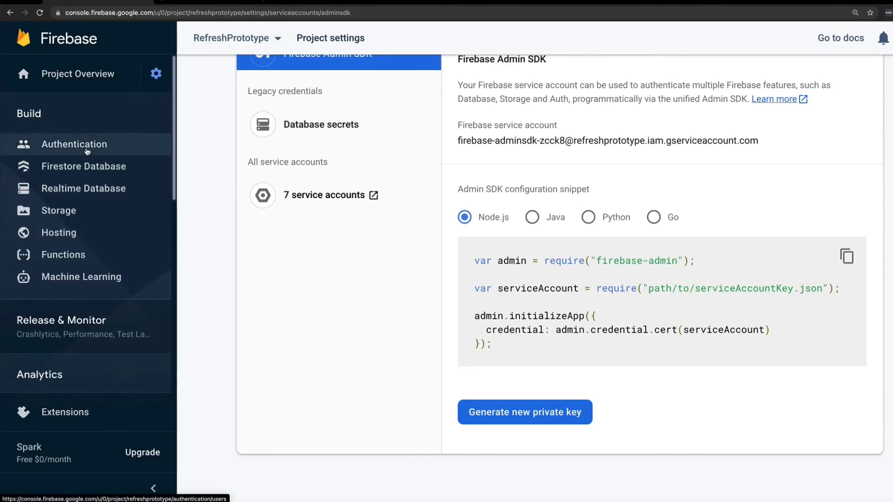
Step: View the RefreshPrototype authenticated users and their UIDs, then return to VS Code
click(73, 144)
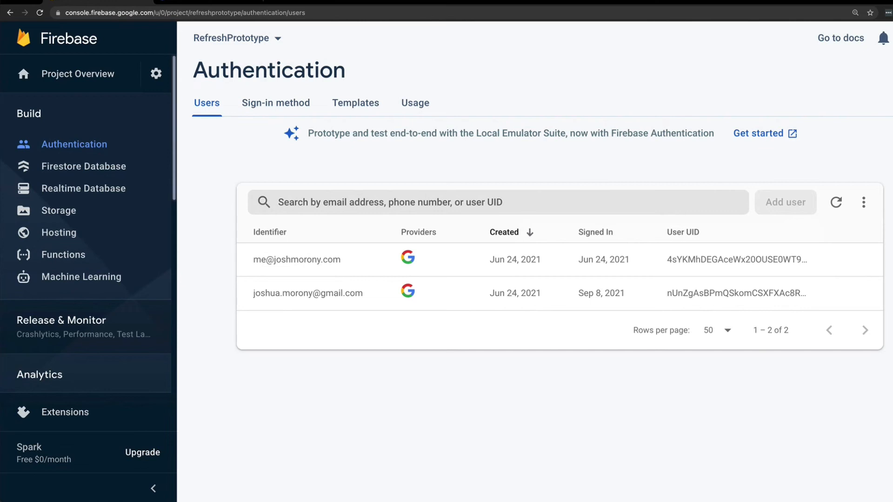
mouse_move(886, 333)
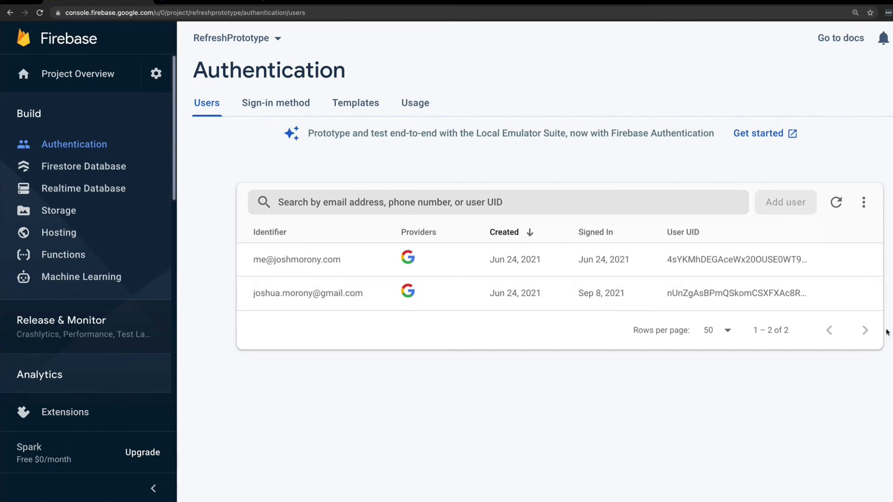
mouse_move(751, 406)
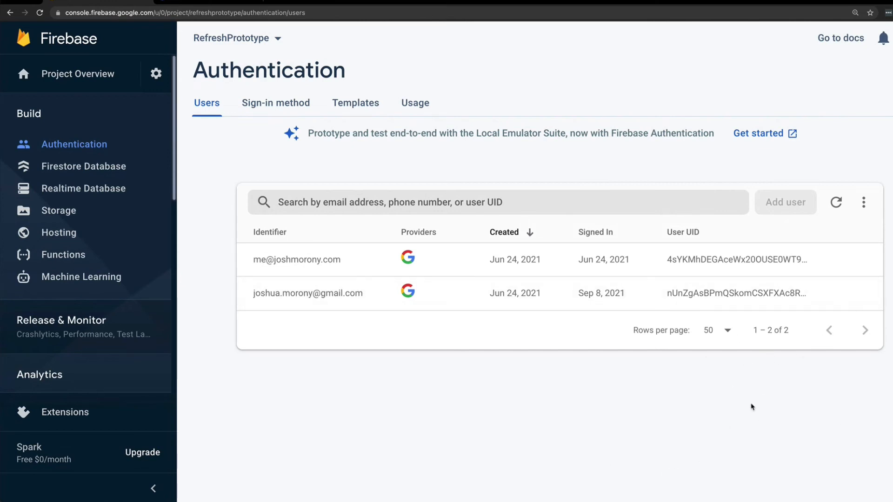
click(841, 293)
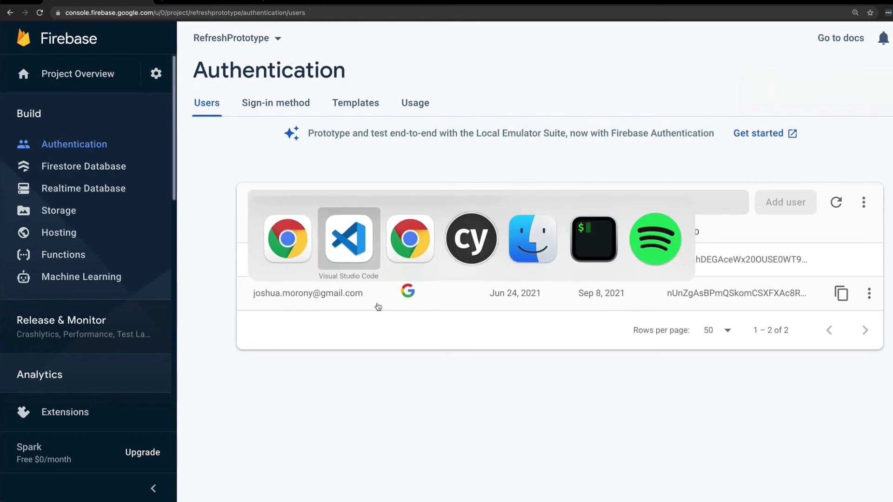
click(349, 238)
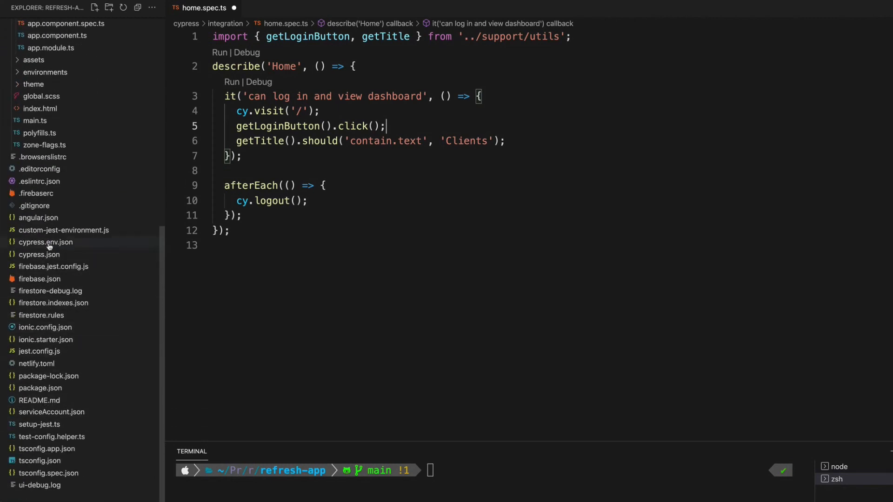
Step: Store the user UID as TEST_UID in cypress.env.json and list that file in .gitignore
click(47, 242)
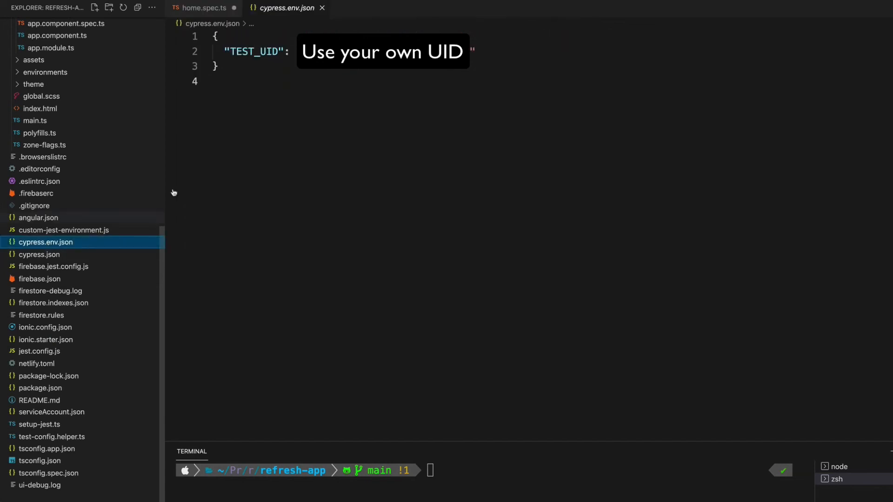
double_click(255, 51)
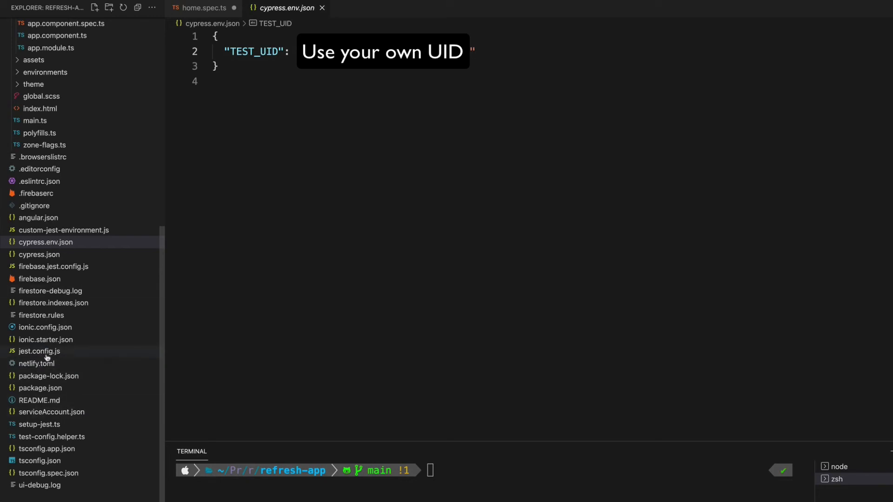
click(34, 206)
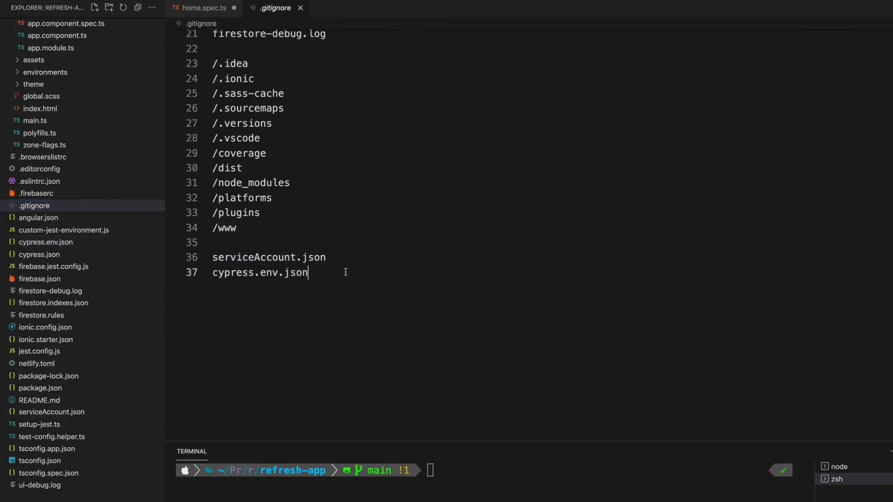
drag(212, 256, 308, 272)
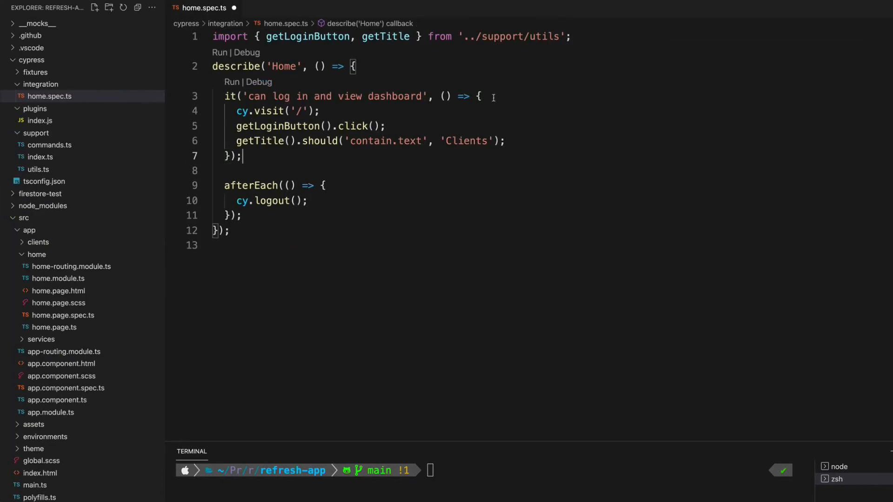
Step: Add cy.login(); at the start of the 'can log in and view dashboard' test
text(cy.login();)
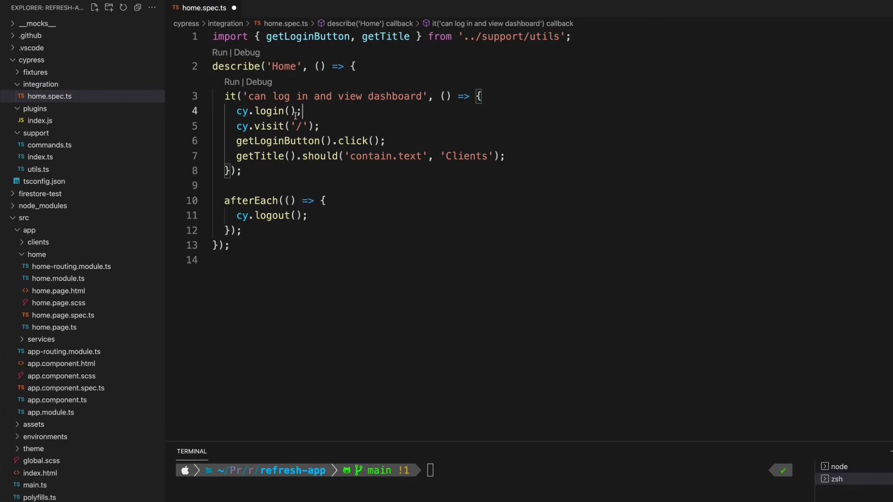
mouse_move(272, 111)
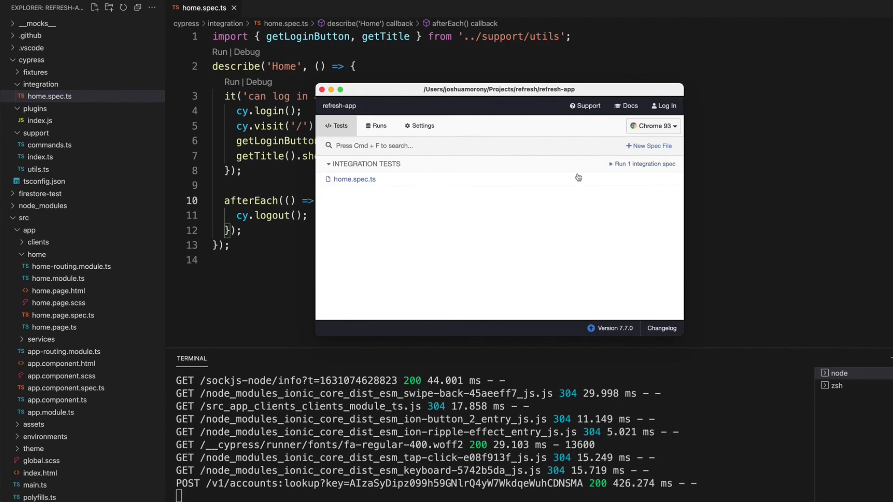
Step: Run home.spec.ts in the Cypress Test Runner and confirm the login test reaches Clients
click(643, 164)
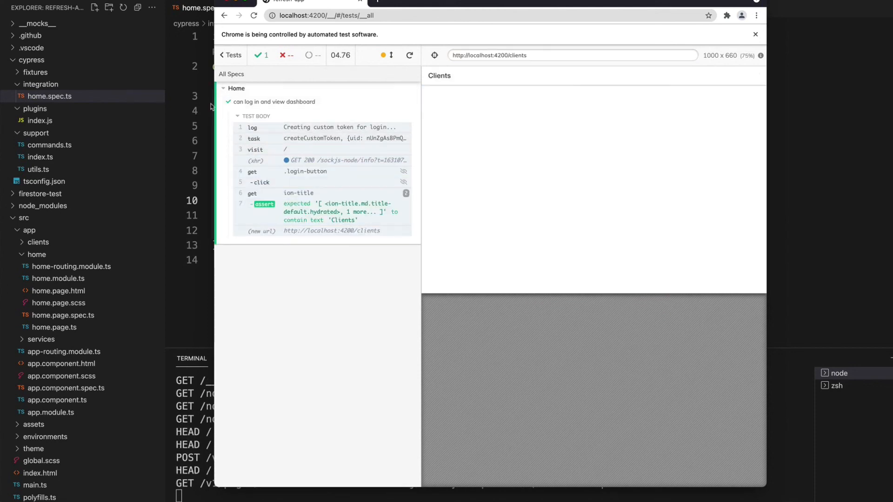
mouse_move(296, 193)
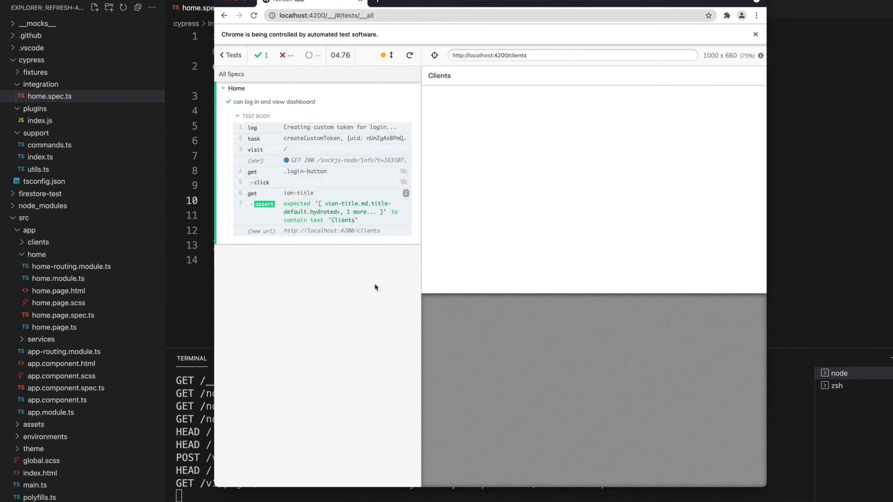
mouse_move(550, 179)
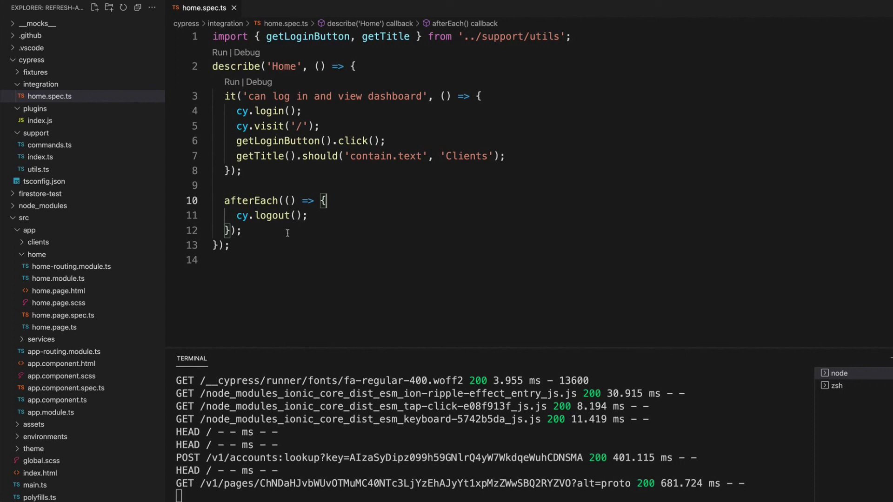
drag(225, 201, 242, 230)
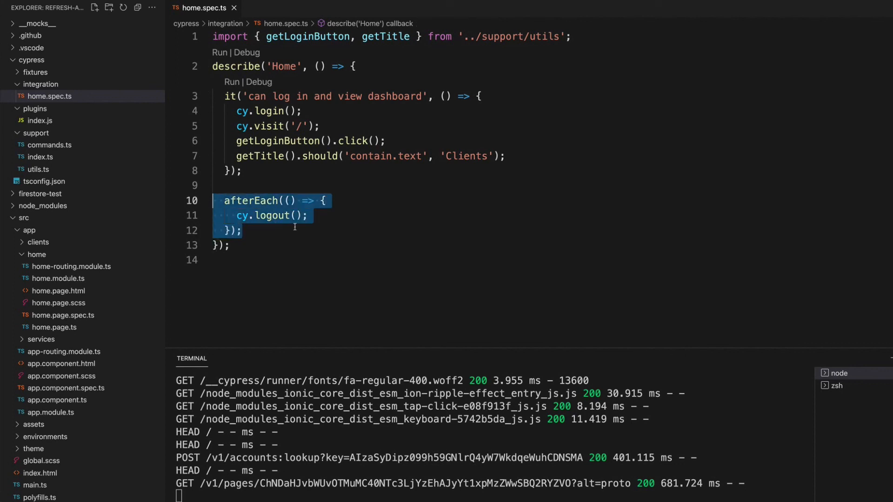
click(307, 216)
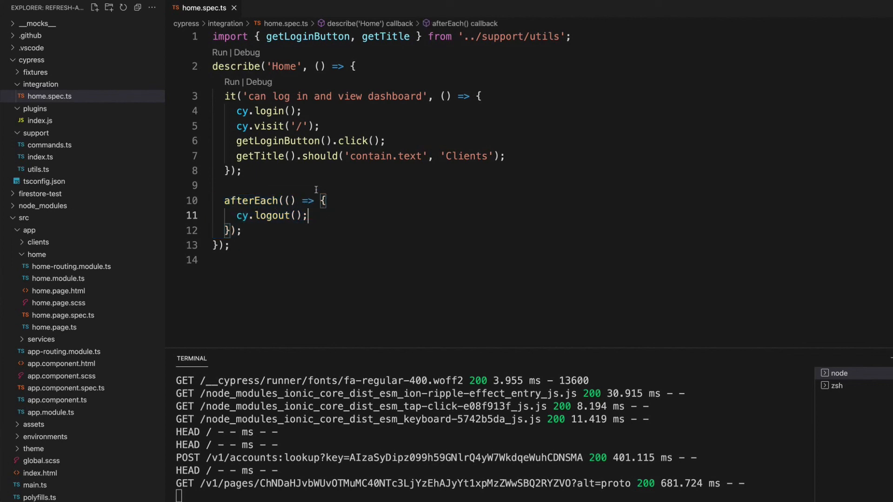